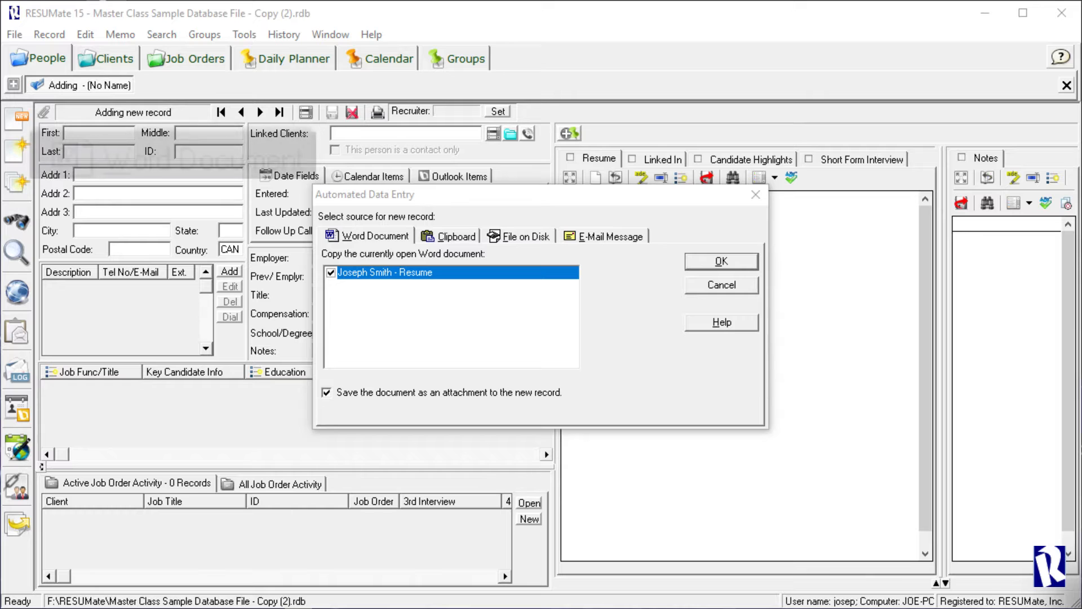
# - Preview the Clipboard, File on Disk and E-Mail Message import sources for auto-filling the record
pyautogui.click(455, 236)
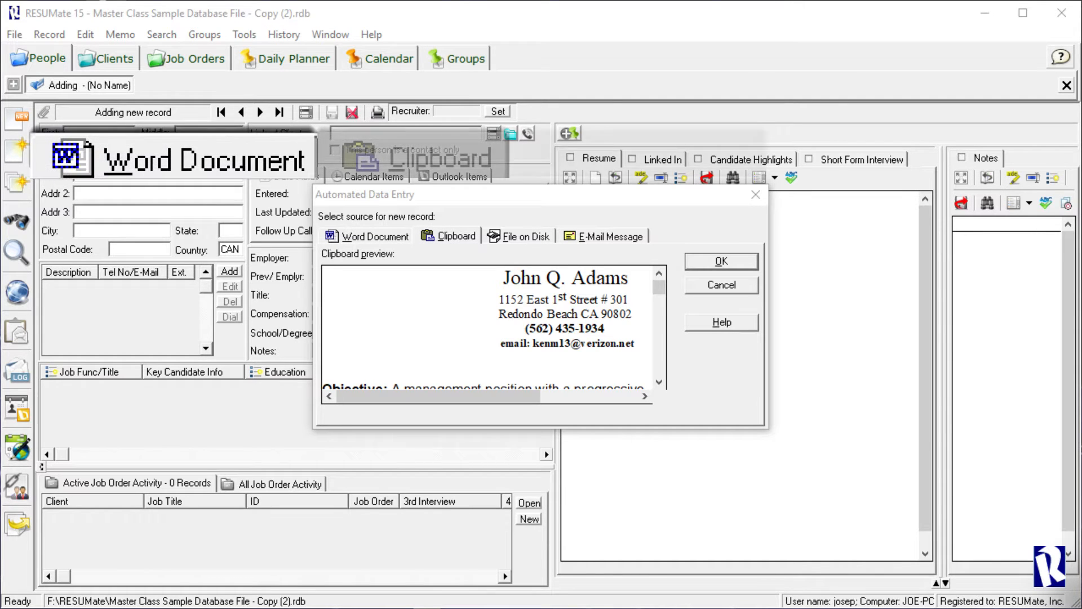
pyautogui.click(523, 235)
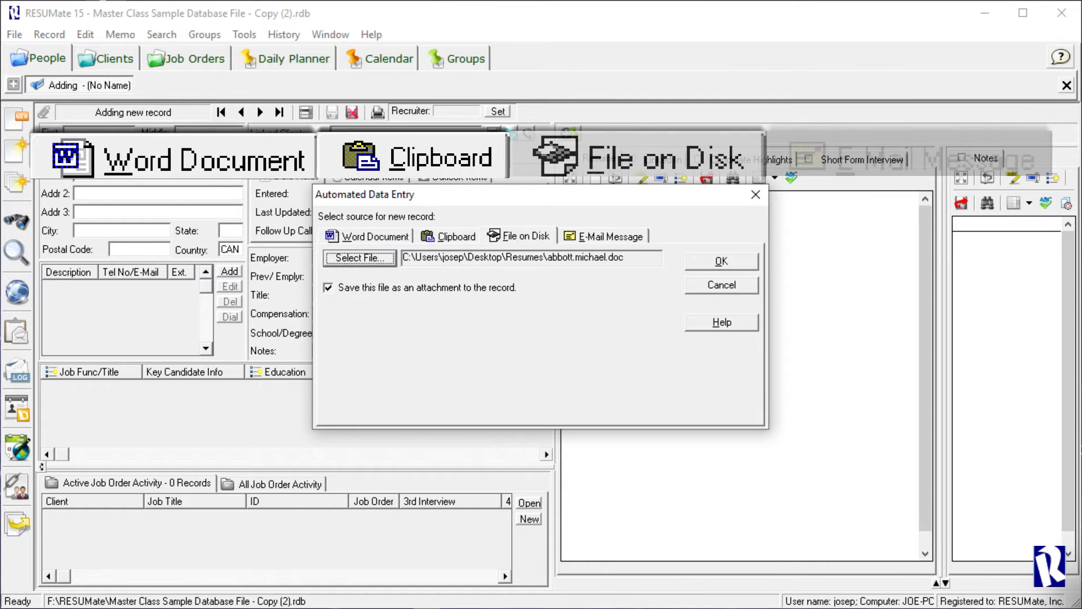
pyautogui.click(610, 236)
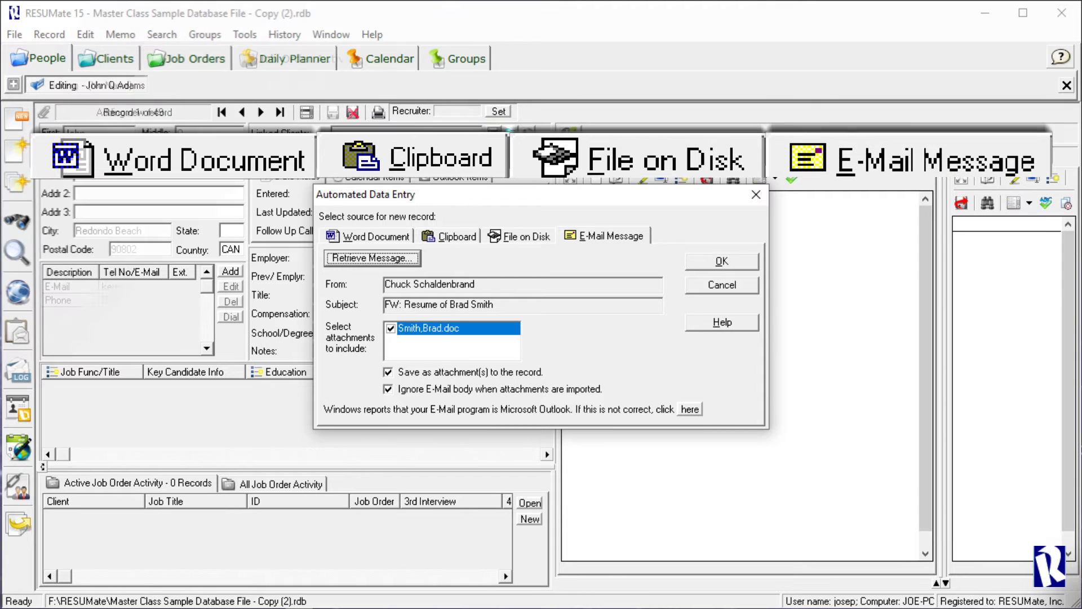
pyautogui.click(720, 261)
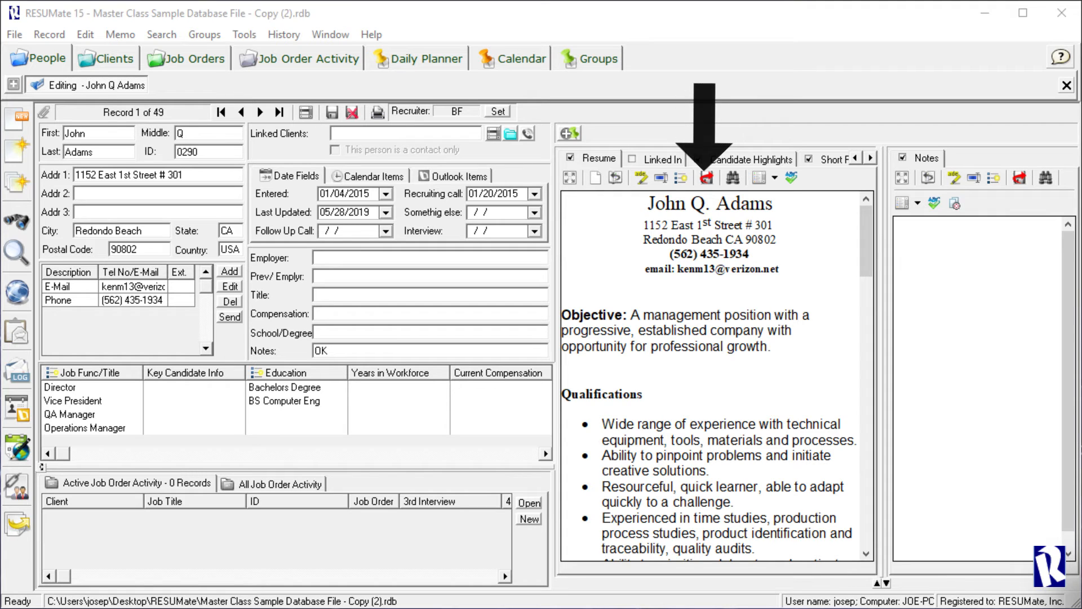
# - Import John Q. Adams's resume so his address, phone, e-mail, job titles and resume text fill in
pyautogui.click(697, 160)
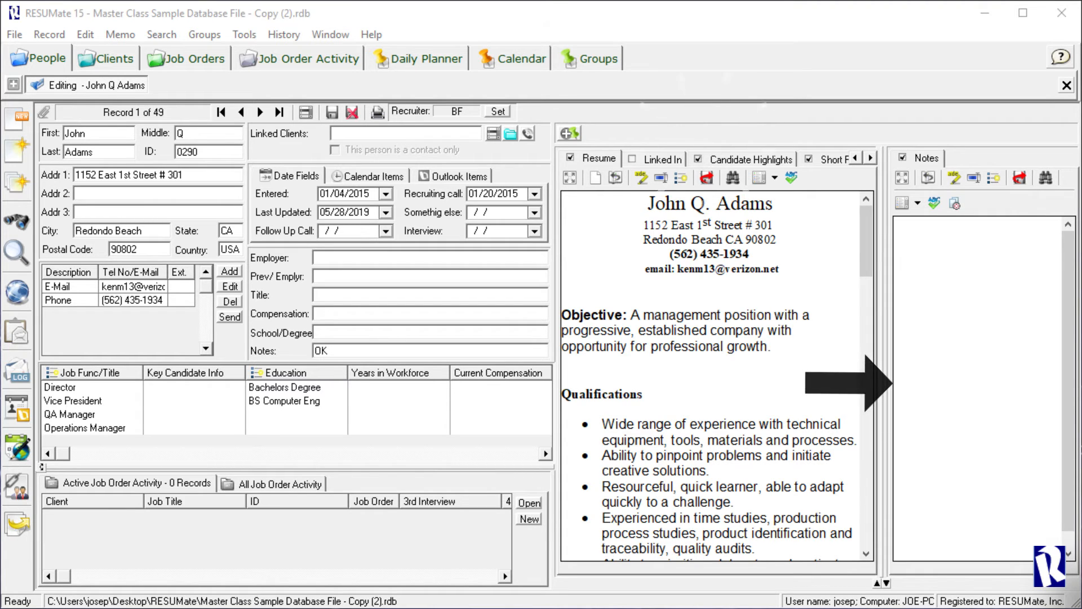